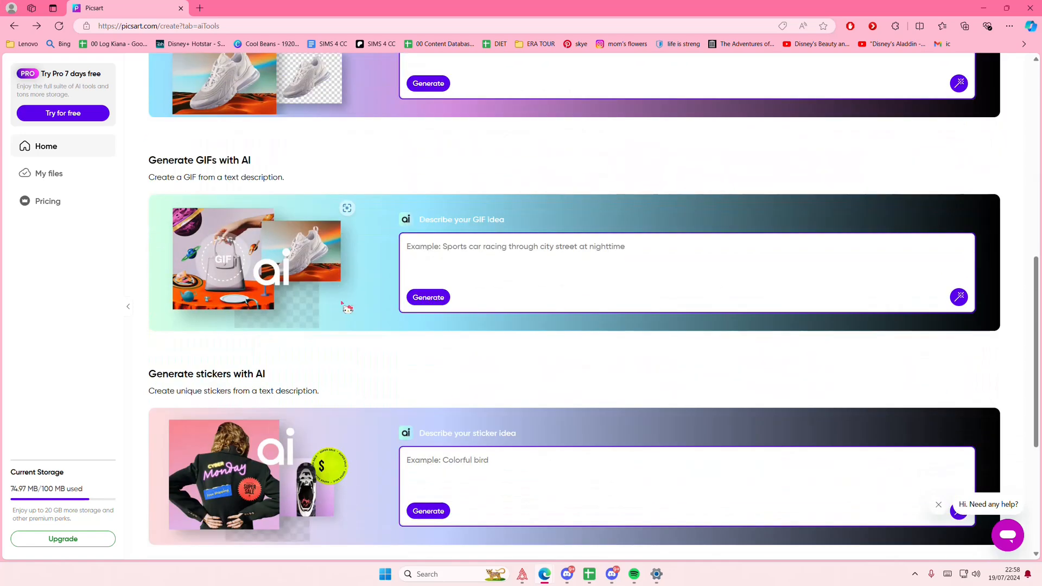
- Browse the AI tools page, then show Marketing templates down to Time-saving shortcuts
scroll(down, 3)
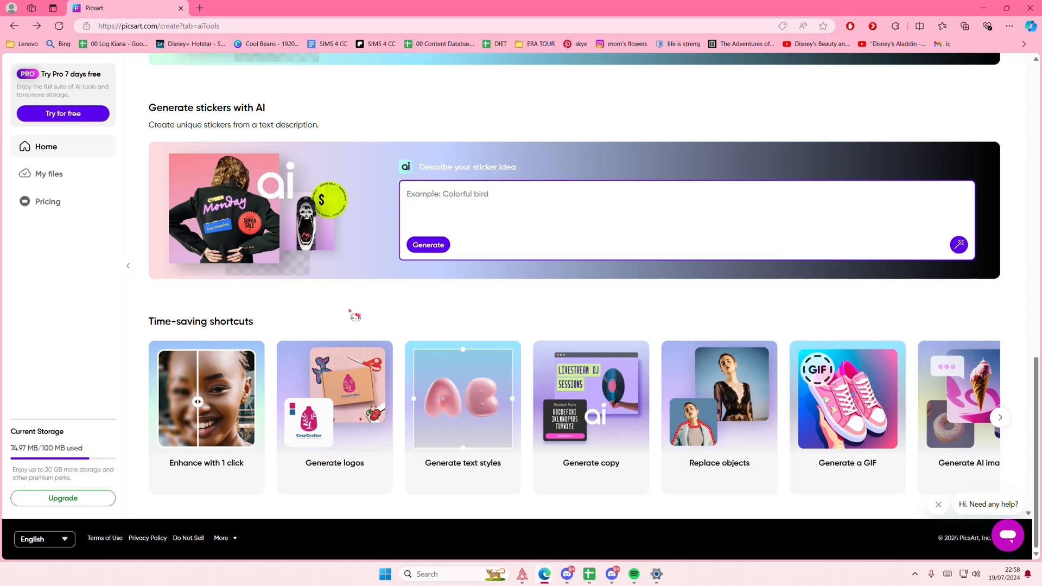
scroll(up, 3)
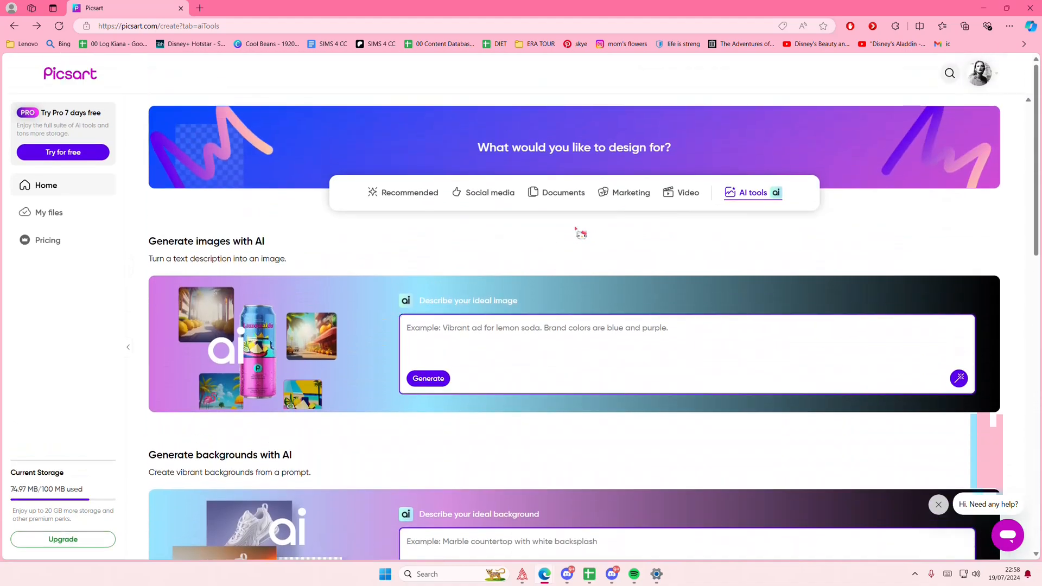
click(630, 192)
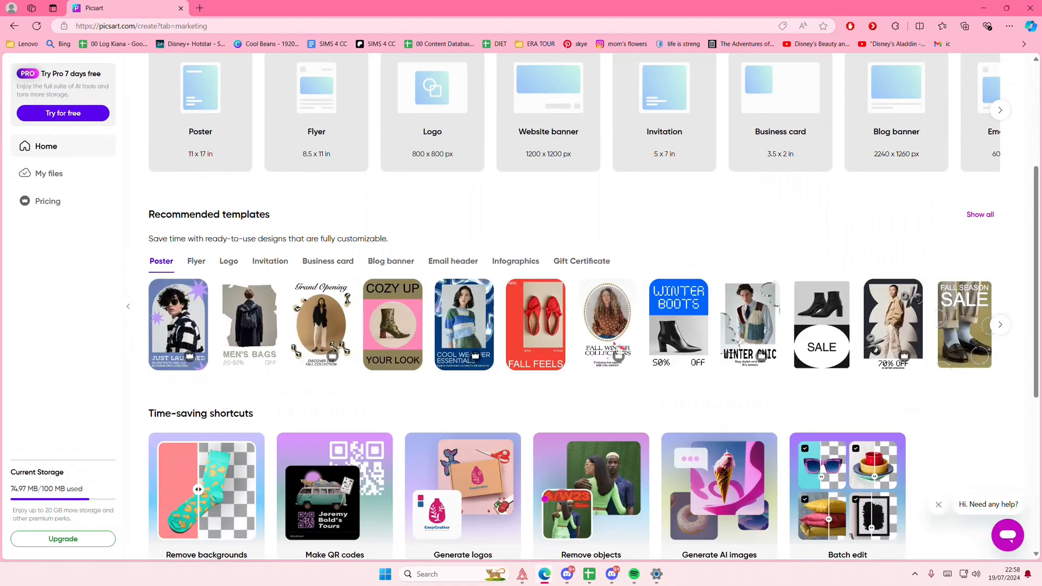
scroll(down, 3)
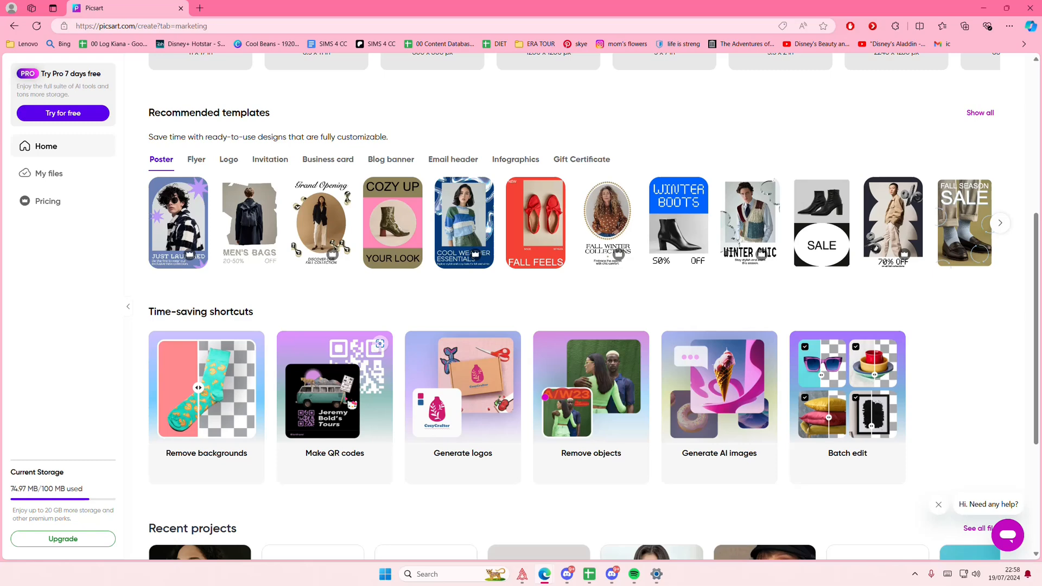
click(334, 387)
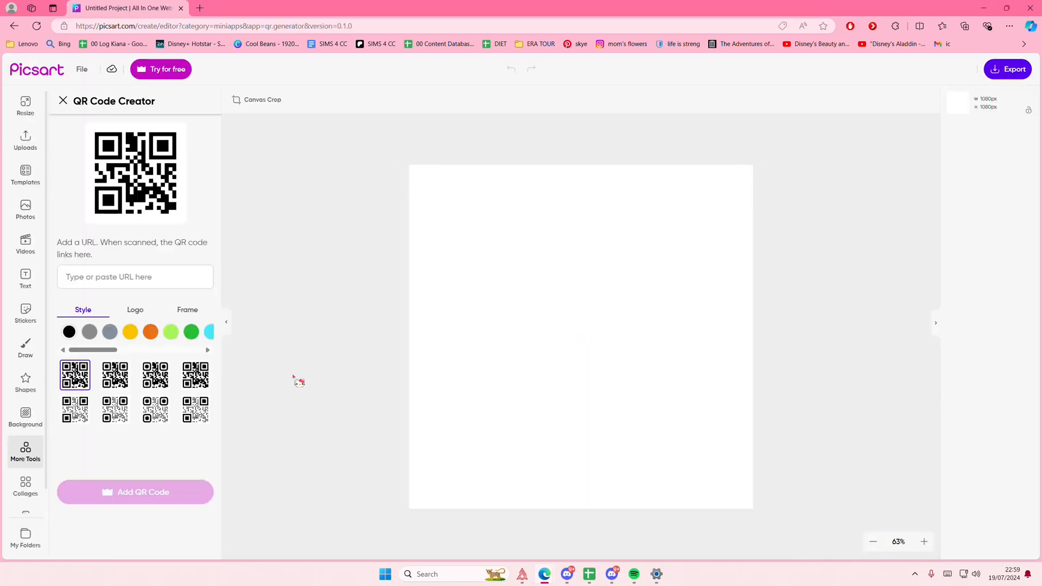
click(135, 276)
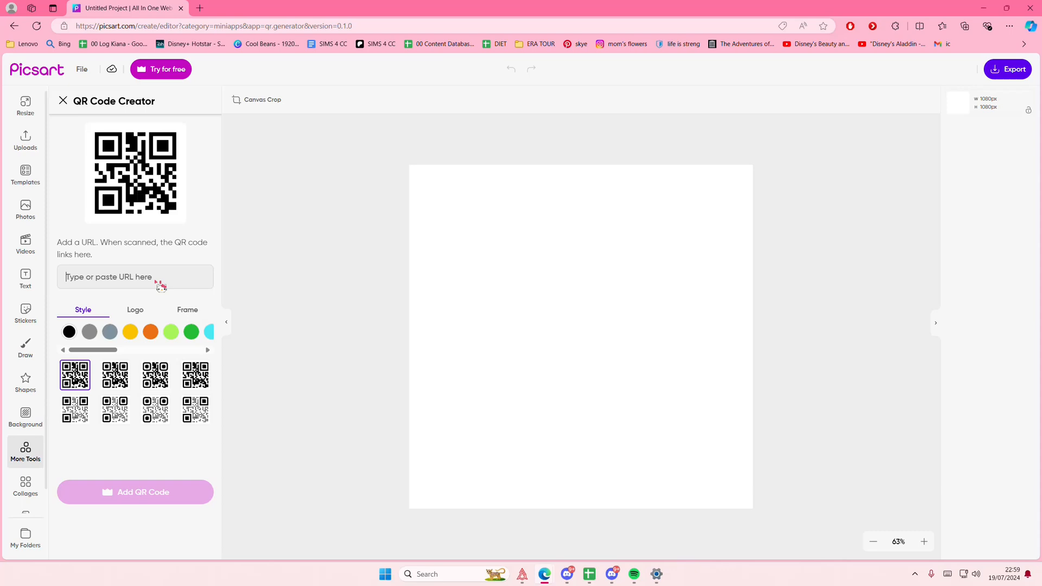
text(https://youtu.be/KxQV4eSPLrs)
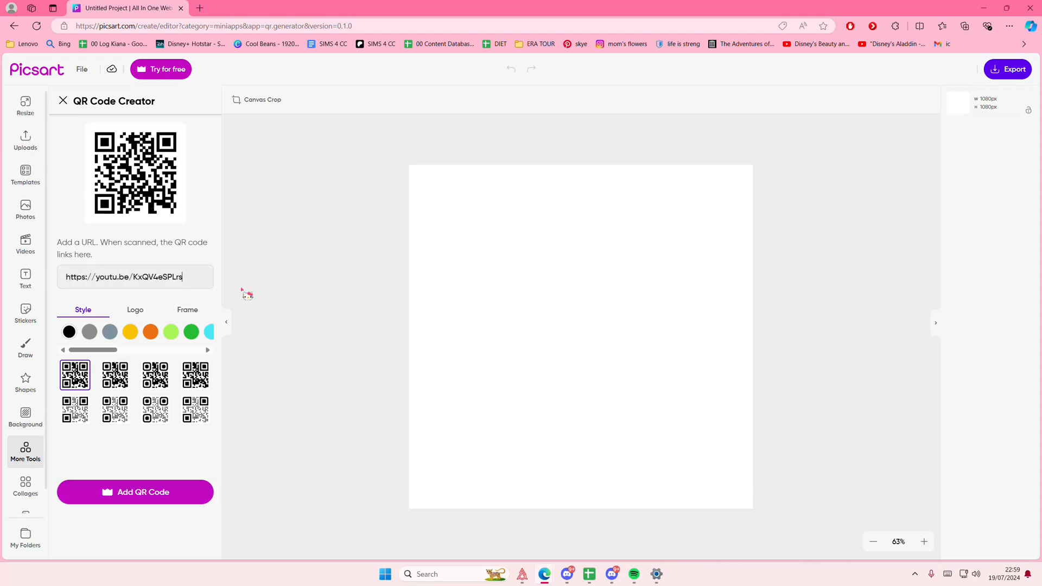
mouse_move(229, 305)
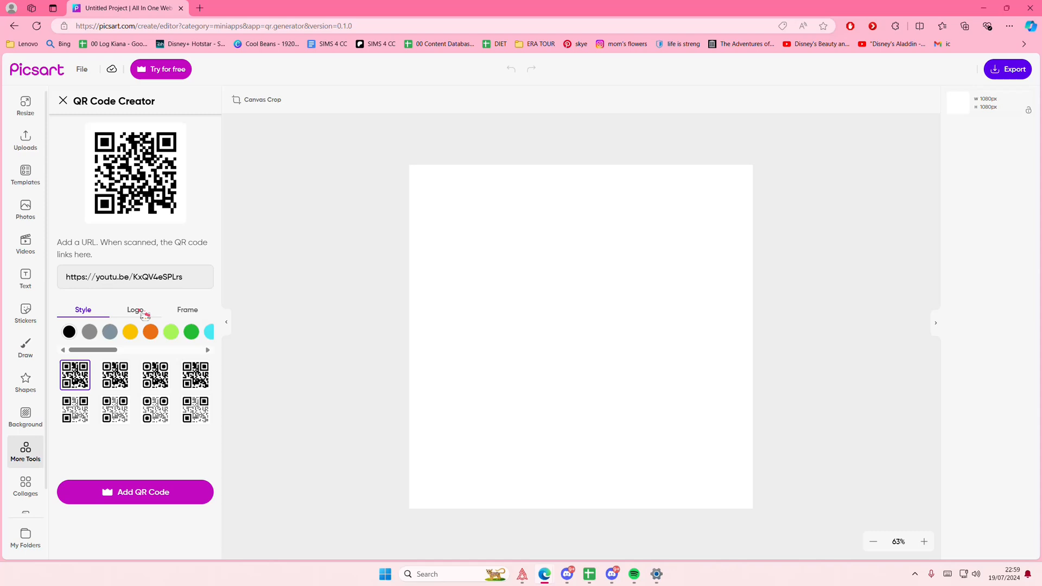
- Check the frames, add the YouTube logo to the code, and return to Style
click(187, 310)
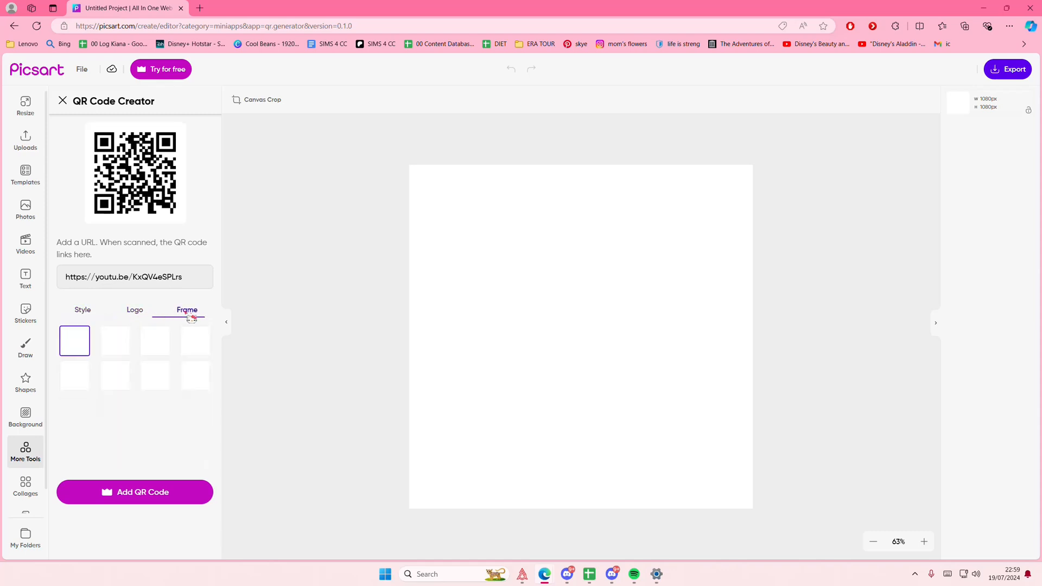
click(134, 309)
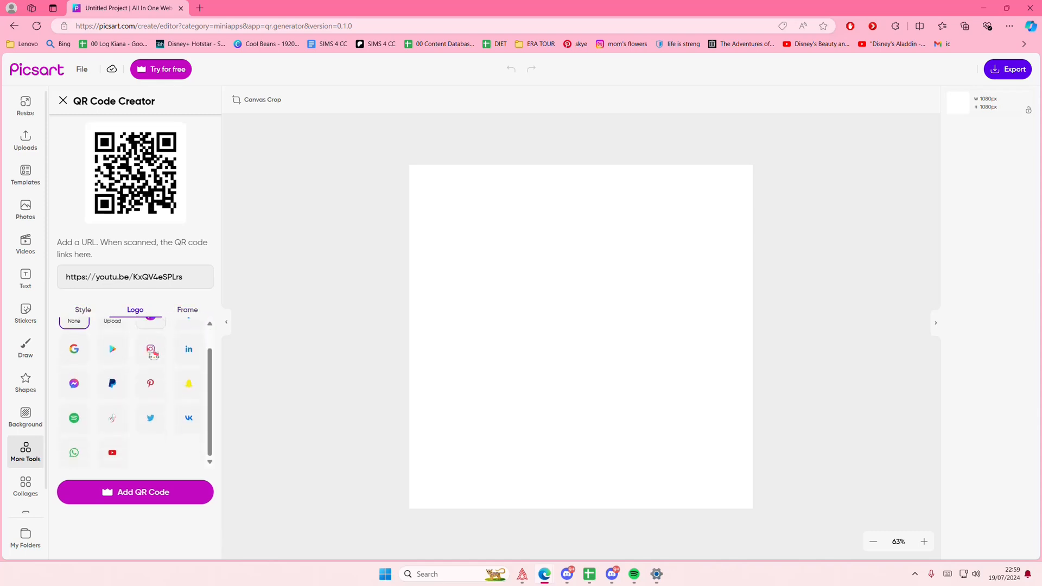
click(112, 453)
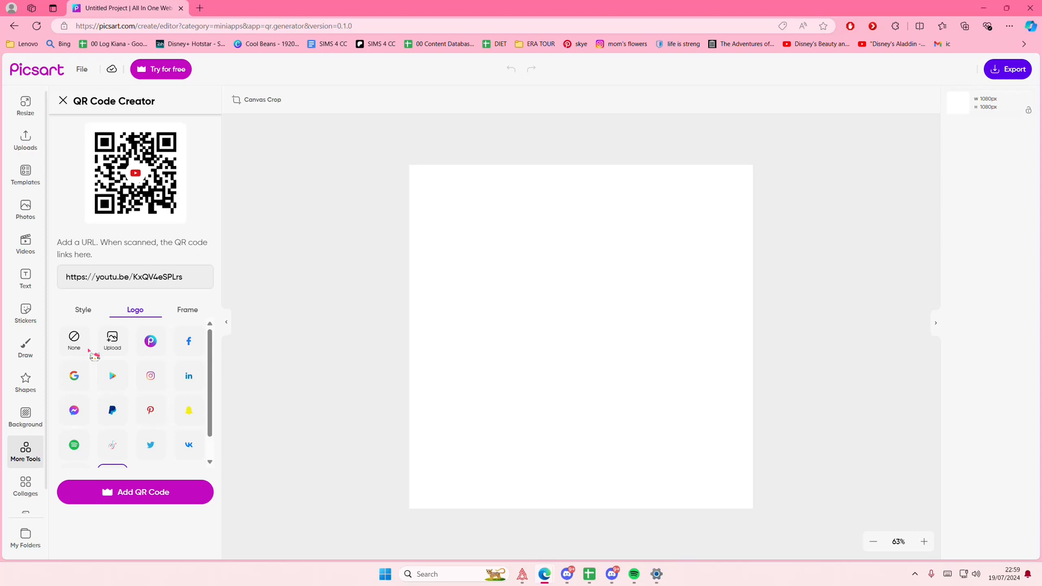
click(83, 310)
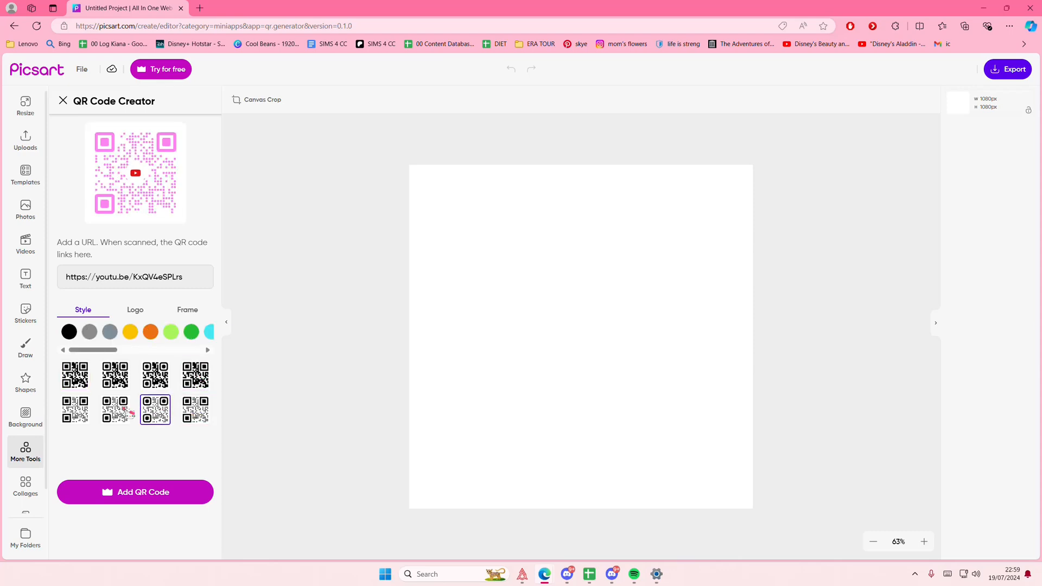
- Try other patterns, pick the solid square one, preview light green, then revert to pink
click(75, 409)
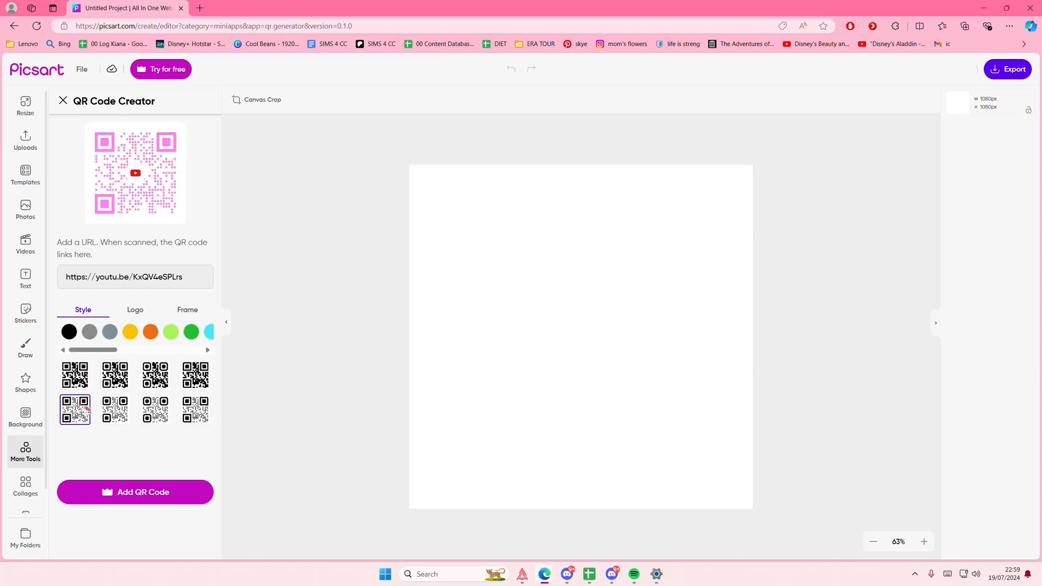
click(115, 375)
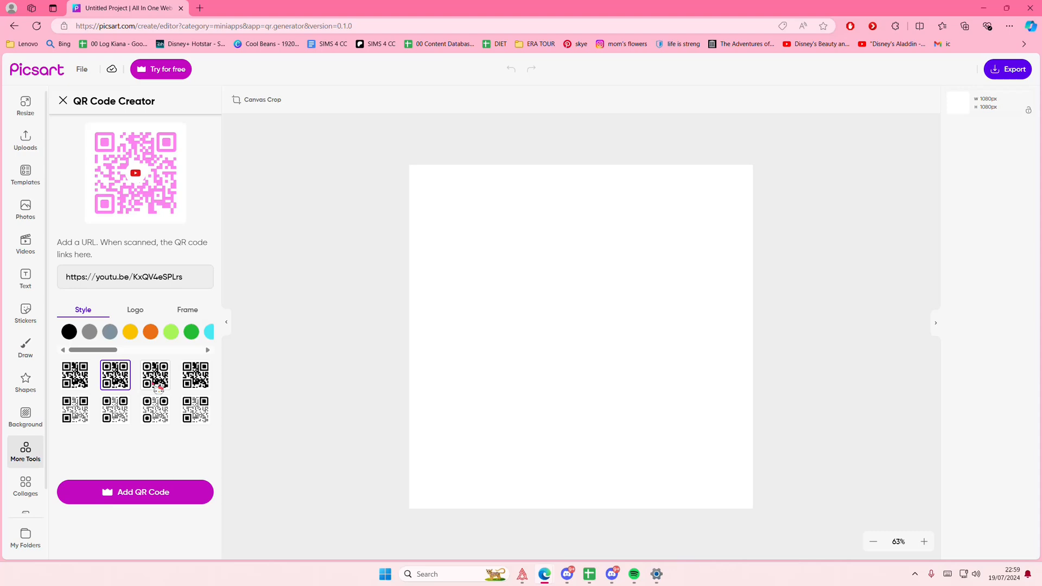
click(191, 332)
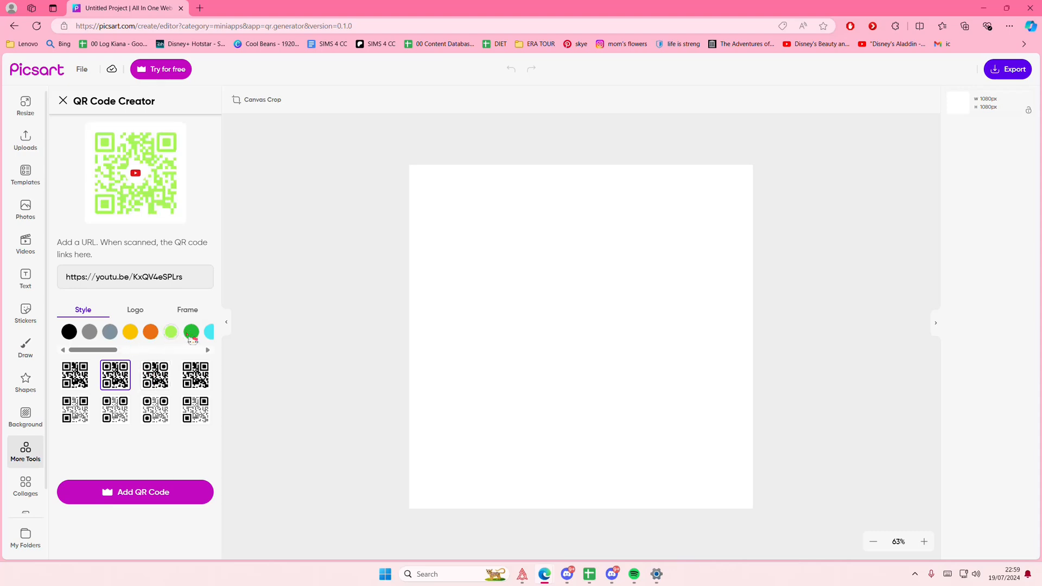
click(209, 331)
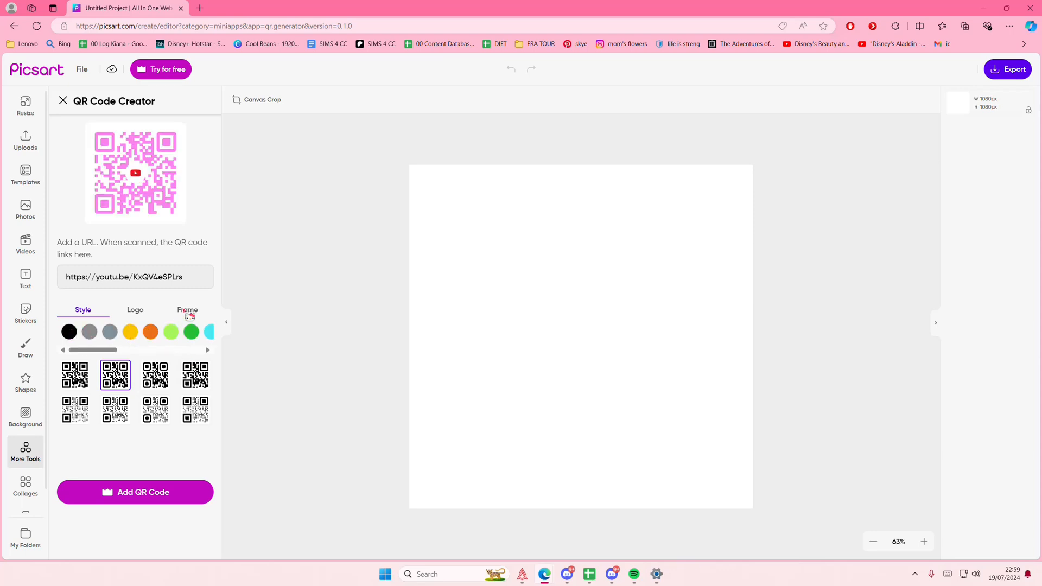
- Wrap the QR code in the second frame design, labelled SCAN ME
click(187, 310)
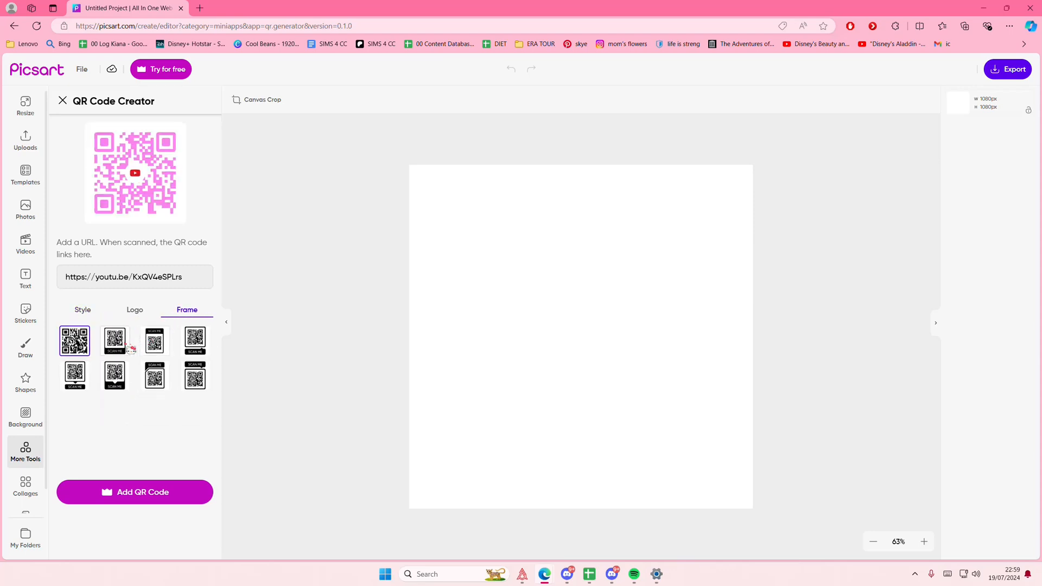
click(114, 340)
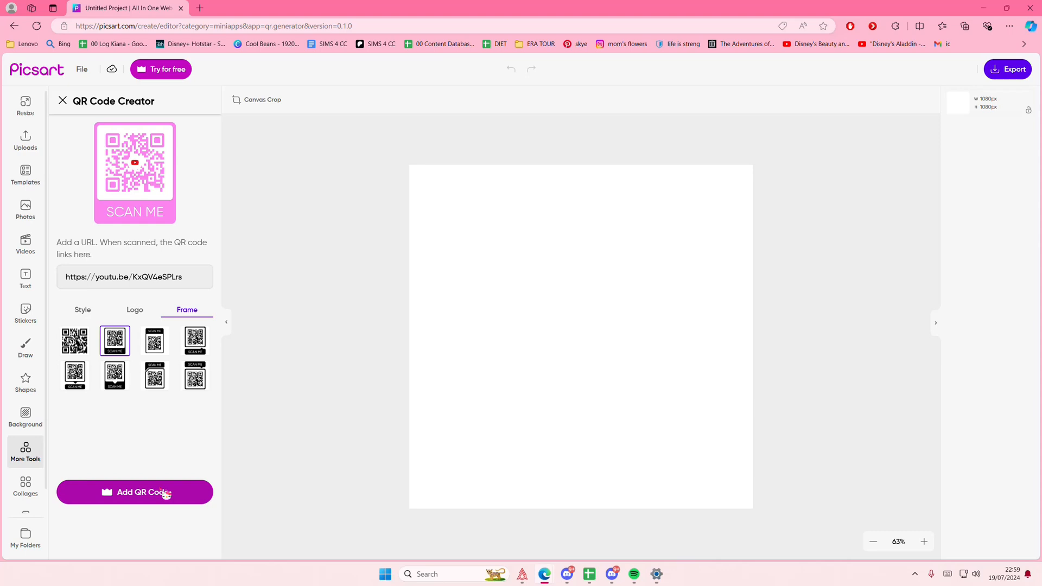
mouse_move(239, 427)
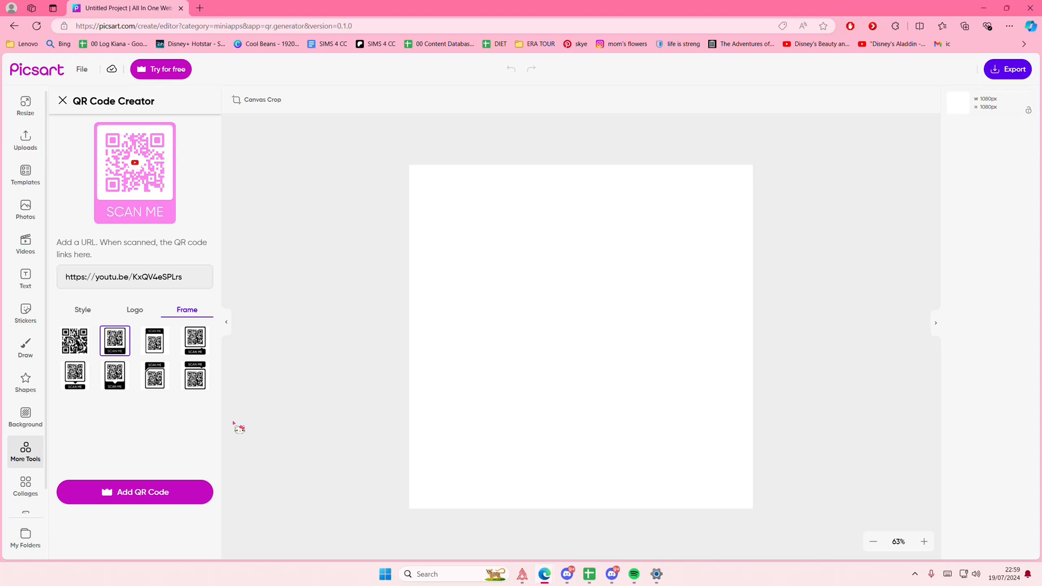
- Show the Logo tab choices again for the framed pink QR code
click(135, 310)
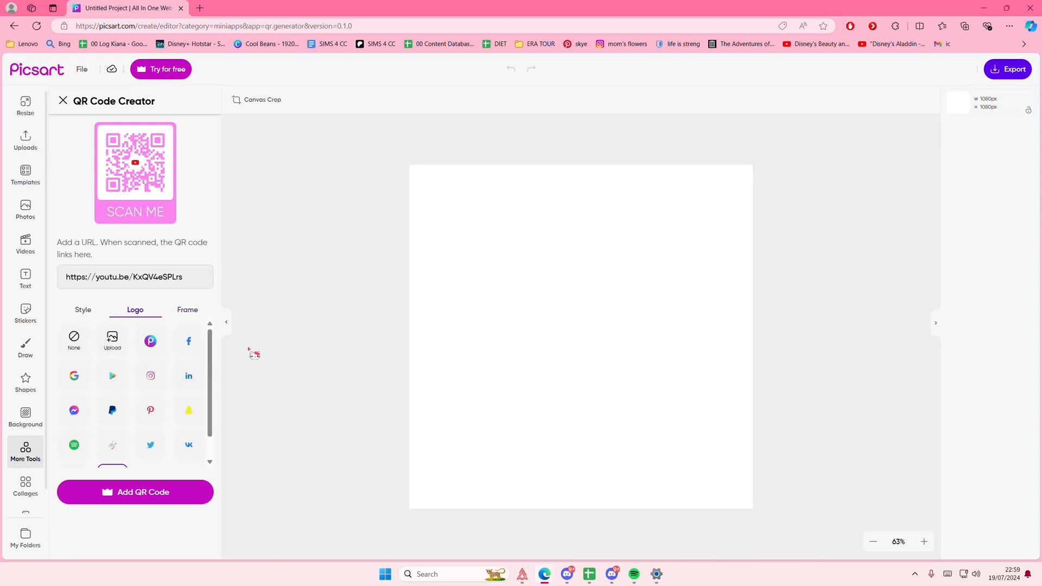